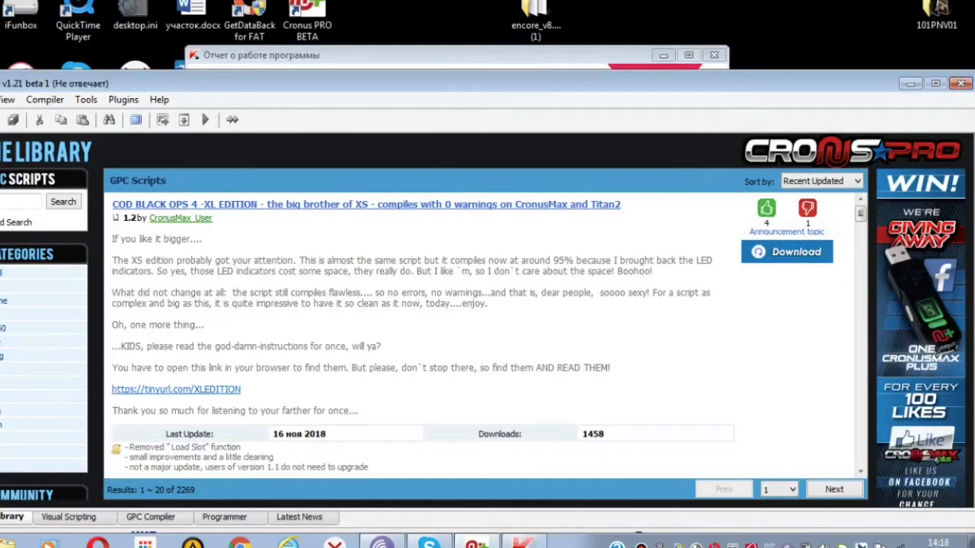
# - Switch from the online script library to the GPC Compiler workspace
pyautogui.click(152, 517)
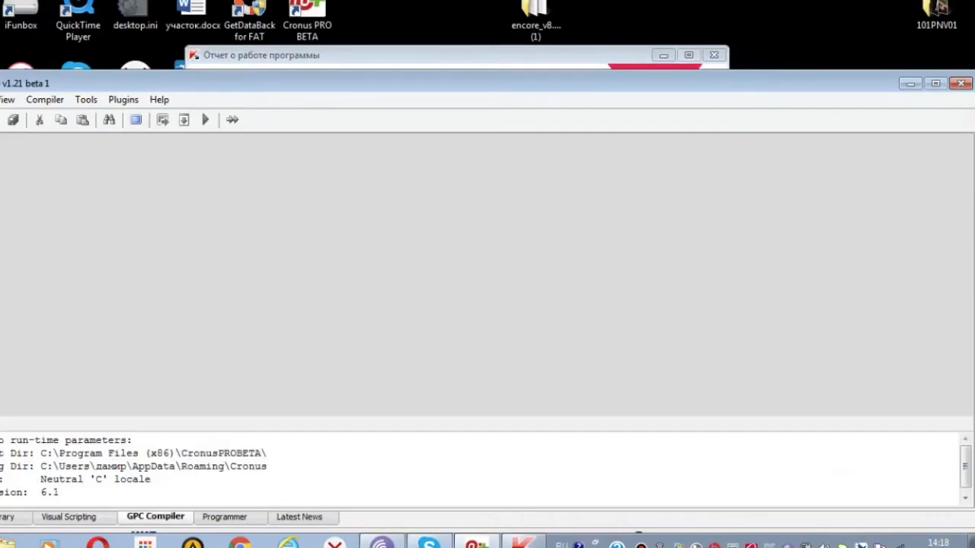
# - In the Programmer view, locate and select the Call of Duty: Black Ops 4 / x22DOT game pack
pyautogui.click(230, 517)
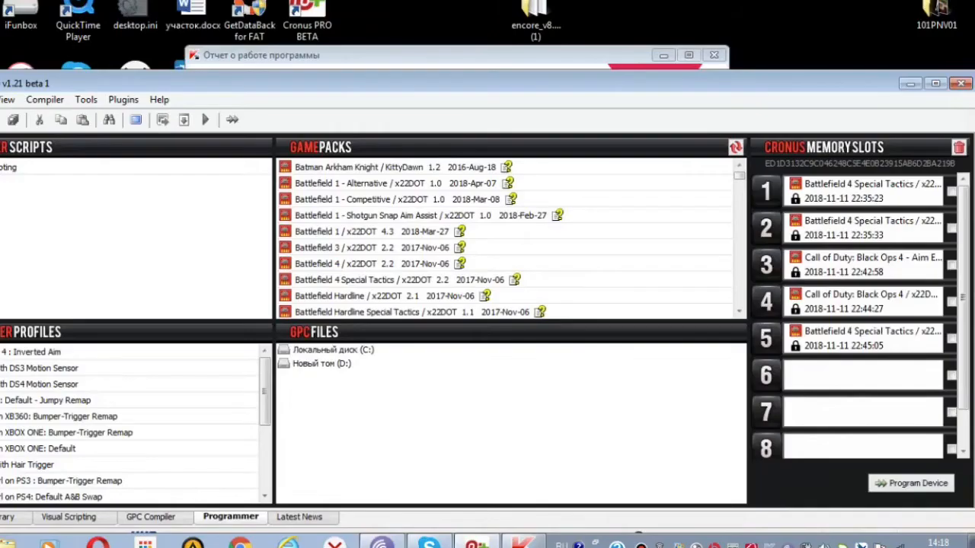
pyautogui.scroll(-3)
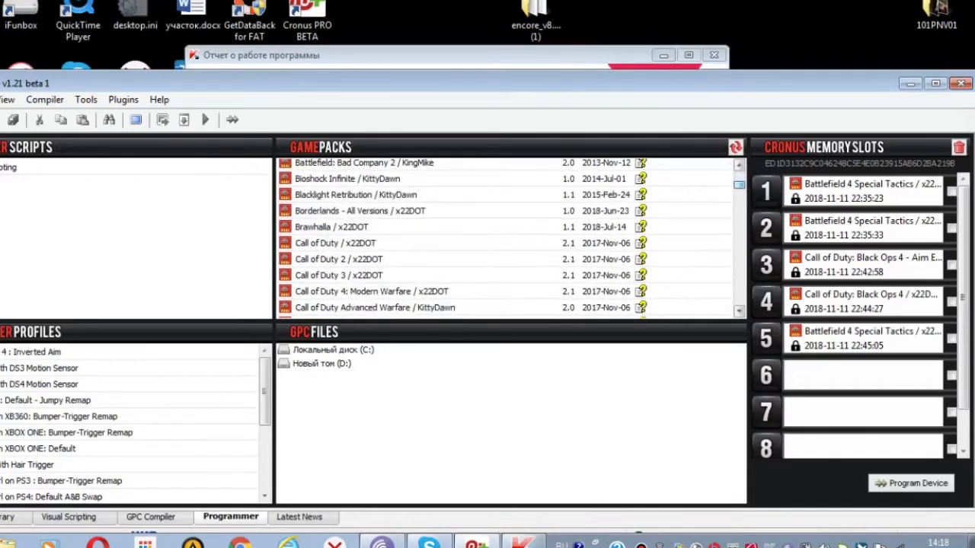
pyautogui.scroll(-3)
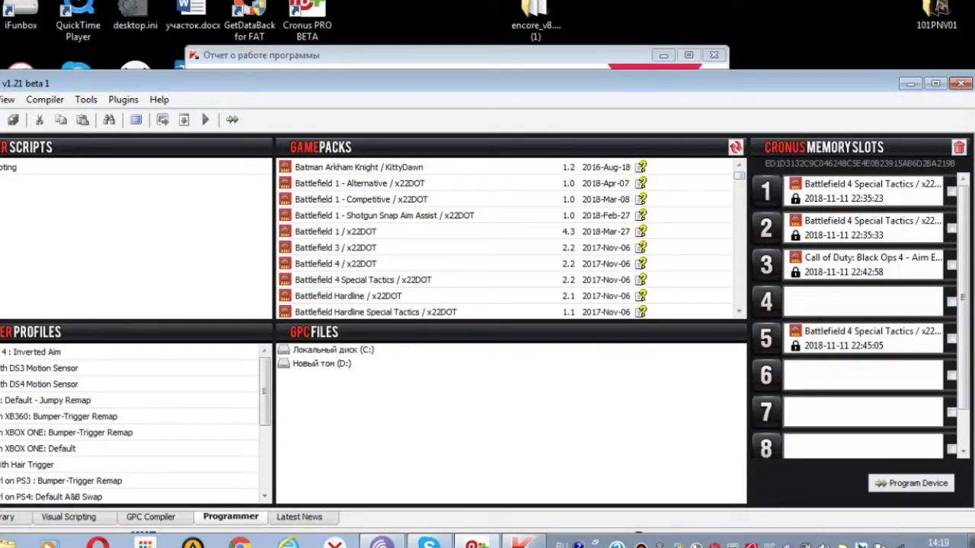
pyautogui.scroll(-3)
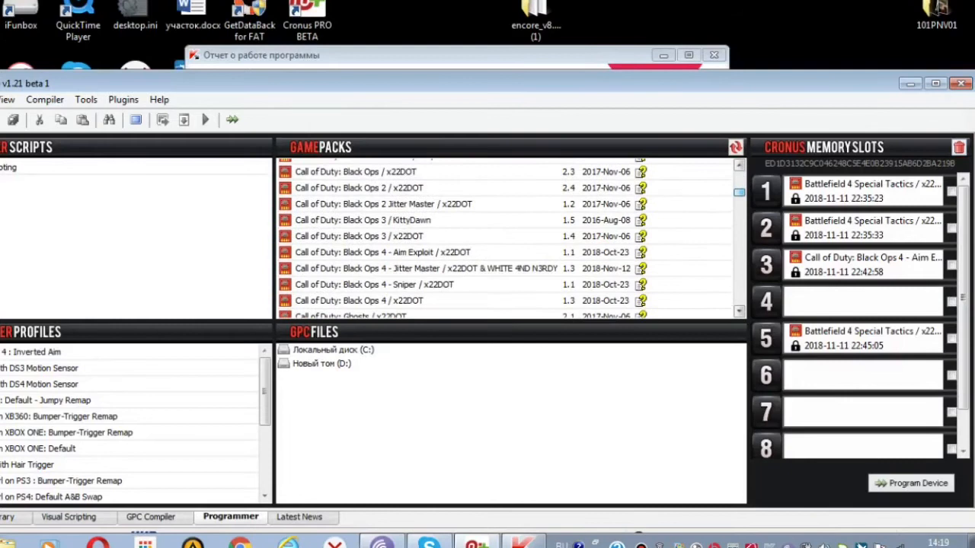
pyautogui.scroll(-3)
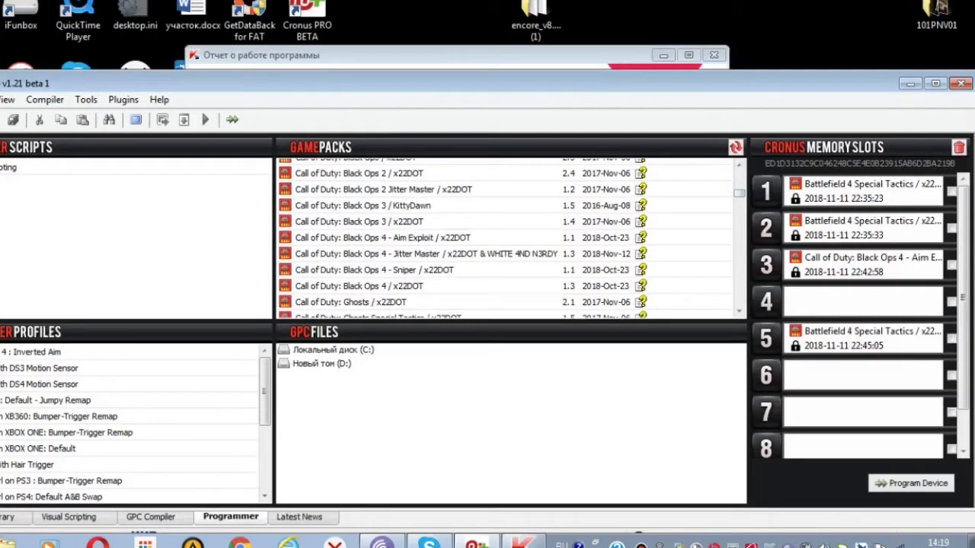
pyautogui.click(360, 286)
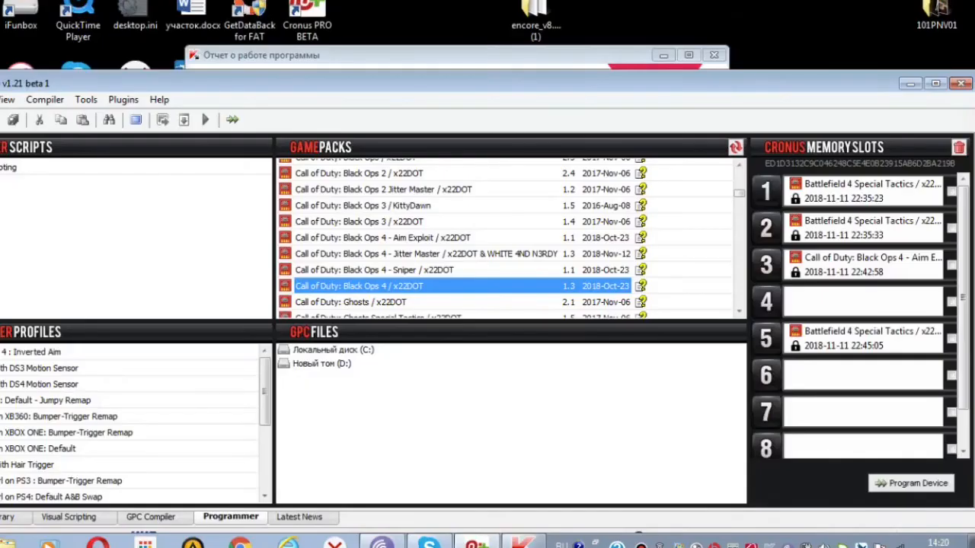
# - Add the Black Ops 4 pack to slot 4 with Jittermod set to Mod Enabled [V3][NEW]
pyautogui.doubleClick(359, 285)
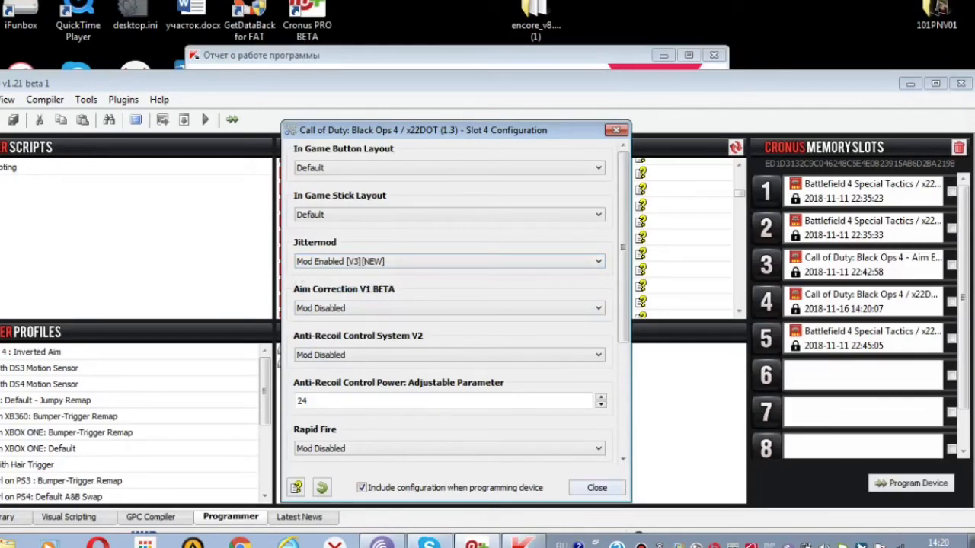
pyautogui.click(596, 487)
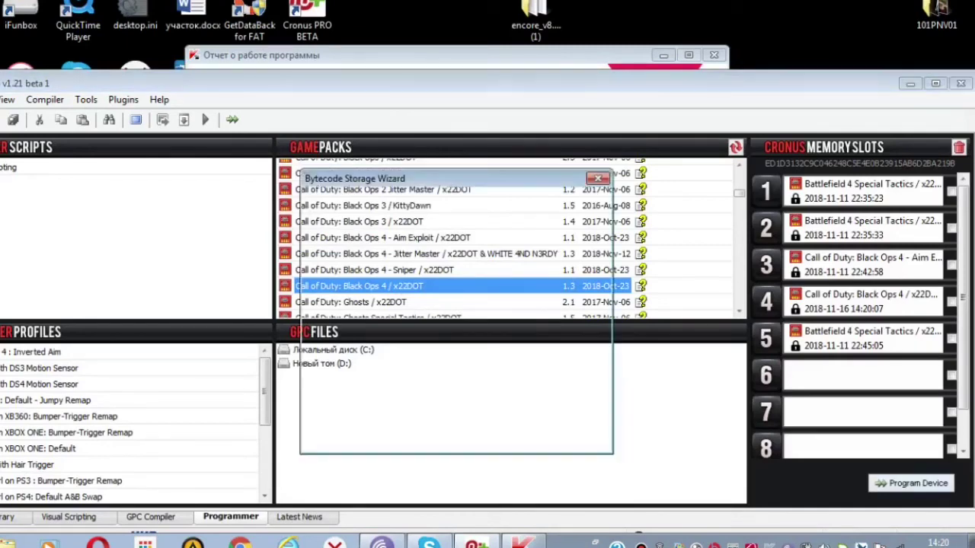
# - Program the device and confirm overwriting its stored bytecode with the five slots
pyautogui.click(914, 483)
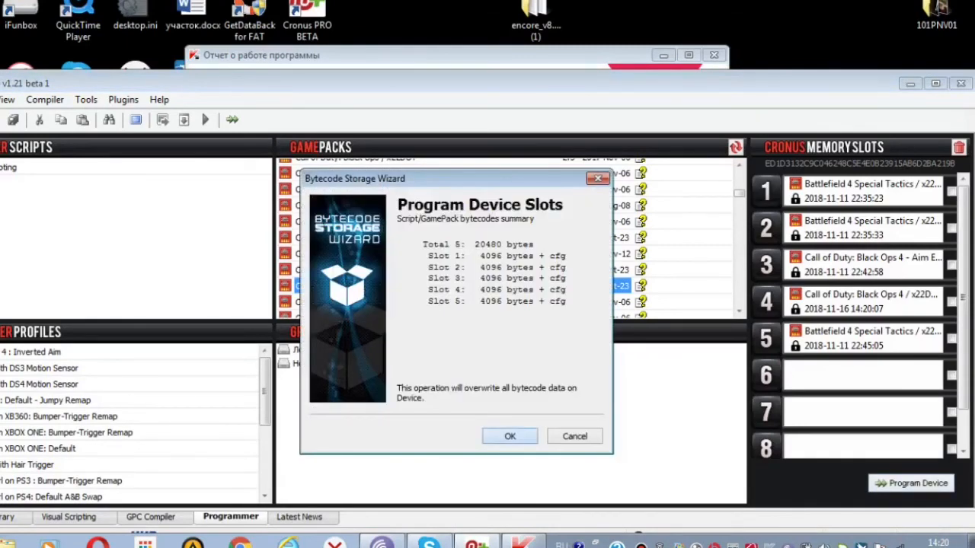
pyautogui.click(509, 436)
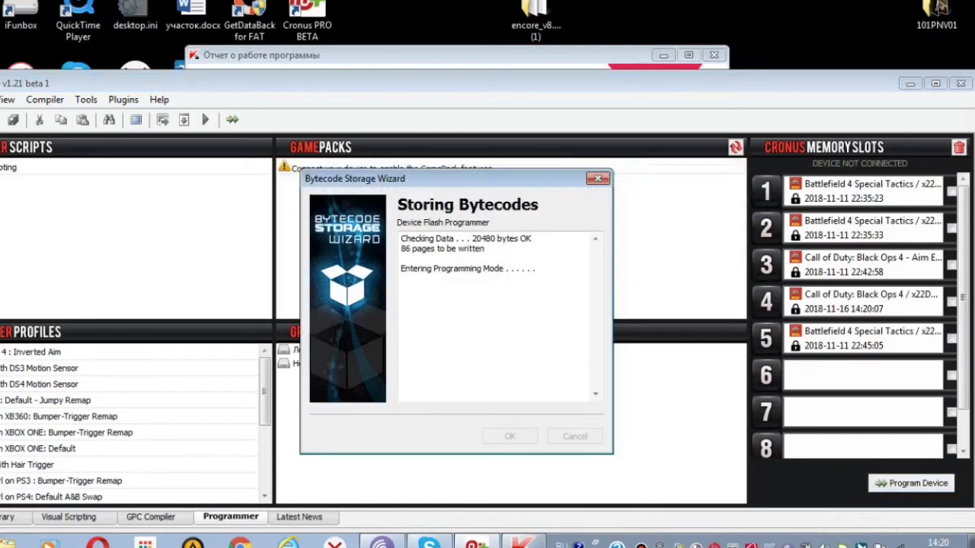